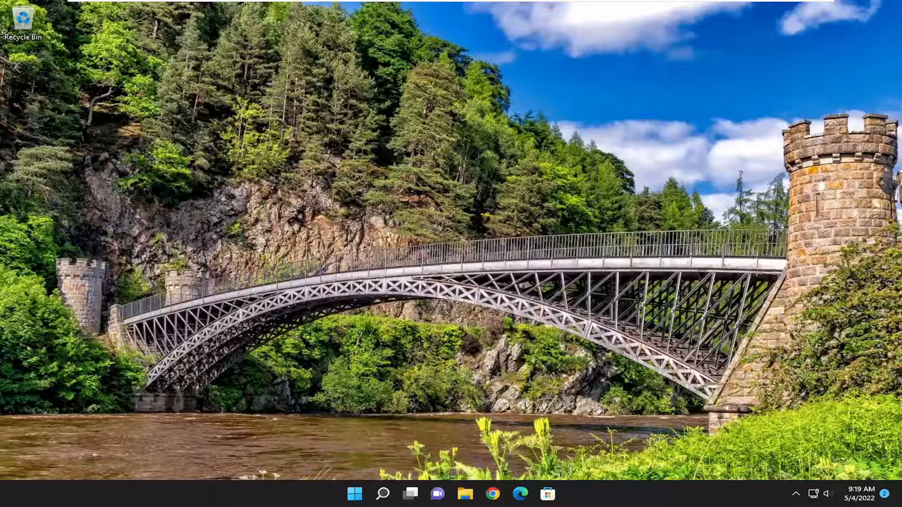
Search Windows for "troubleshoot settings" and open the Troubleshoot settings best match.
left_click(382, 494)
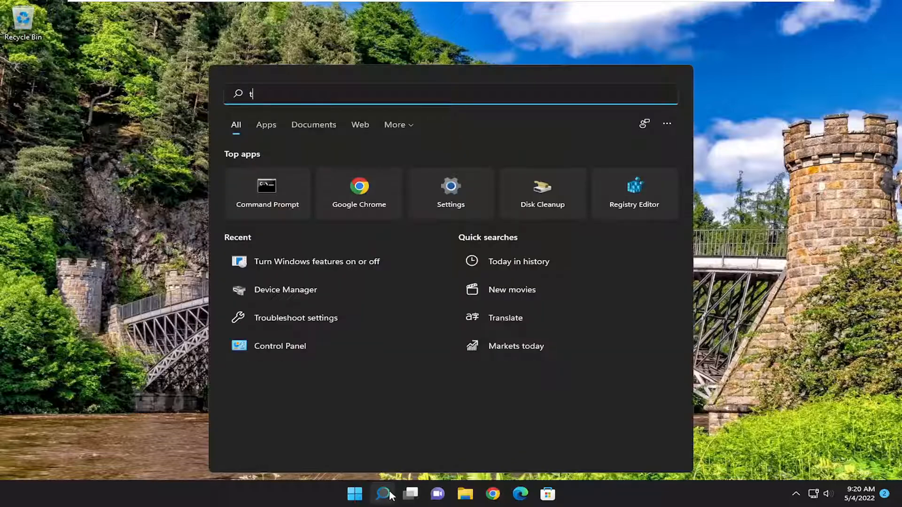
type("troubleshoot settings")
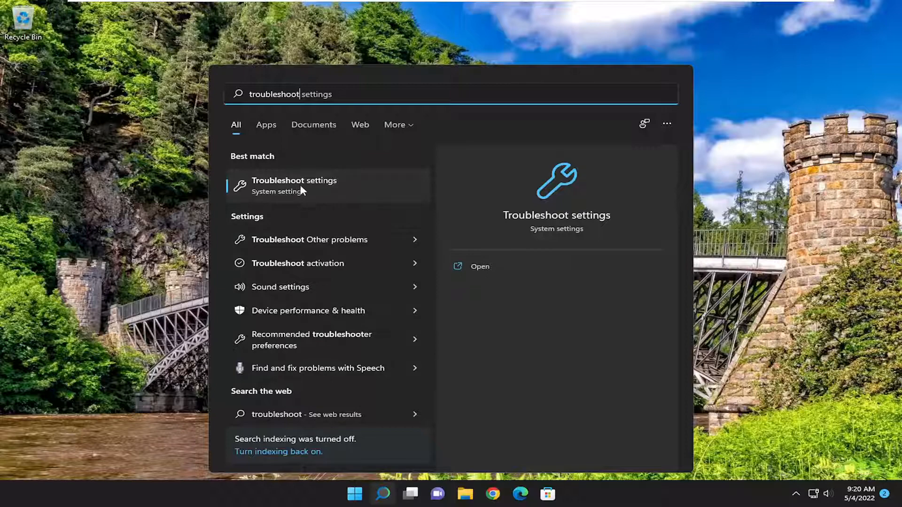
left_click(294, 185)
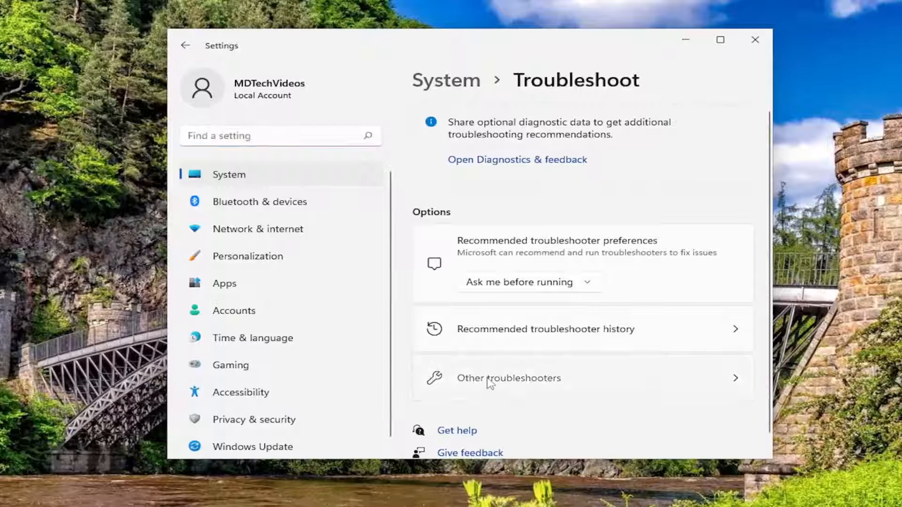
From Other troubleshooters, run the Windows Update troubleshooter and close its results.
left_click(508, 377)
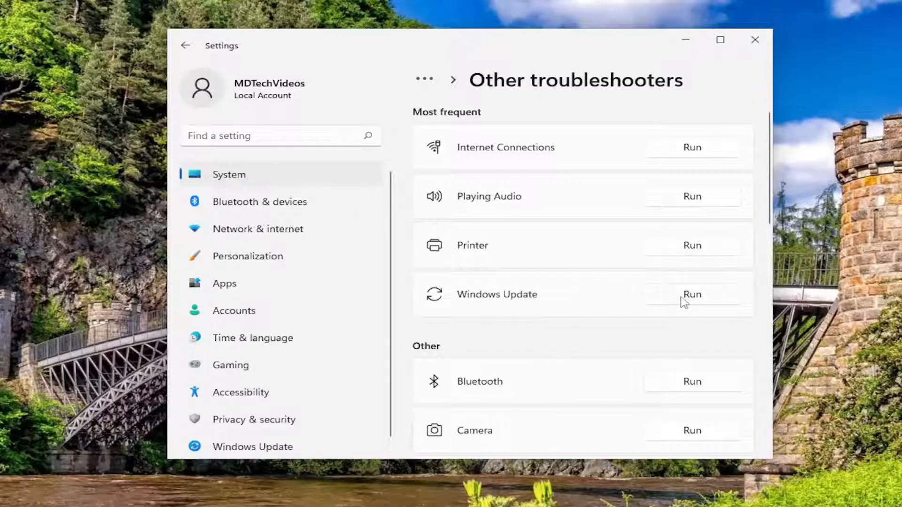
left_click(692, 294)
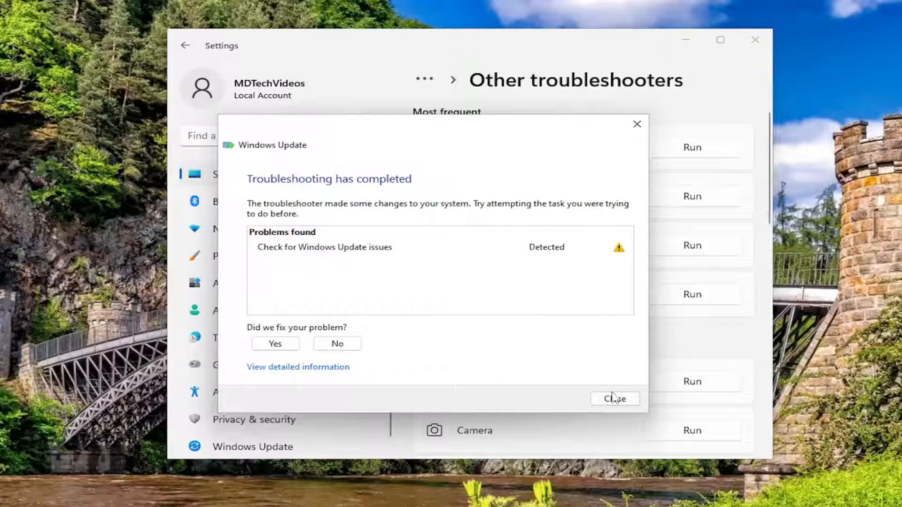
left_click(615, 397)
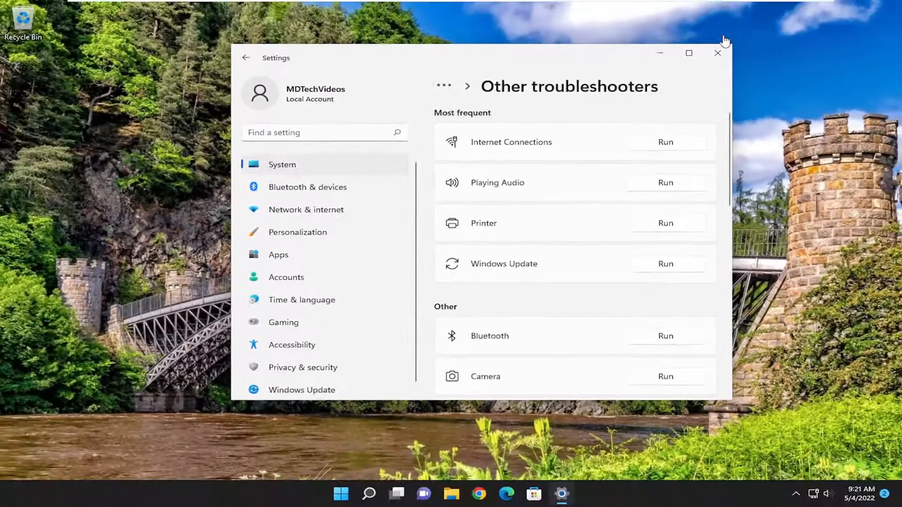
Close Settings, search Chrome for "media creation util" and open Microsoft's Download Windows 11 result.
left_click(716, 53)
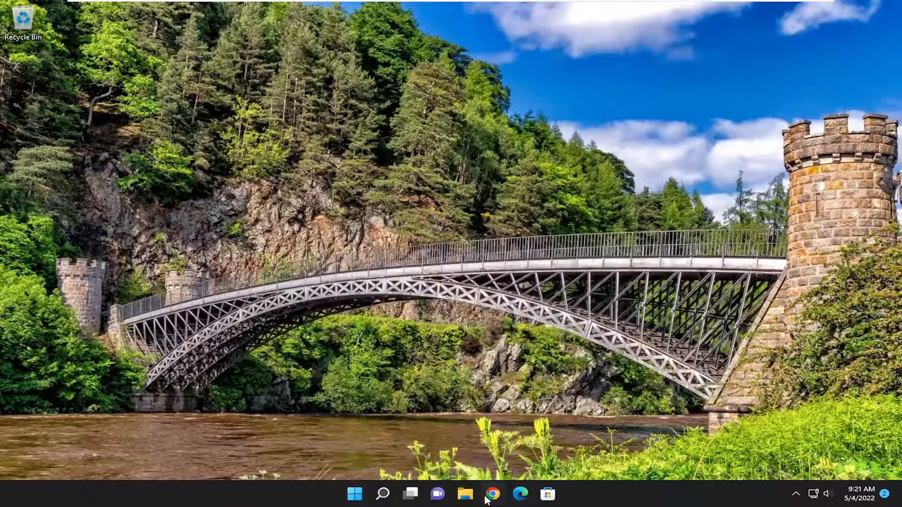
left_click(491, 494)
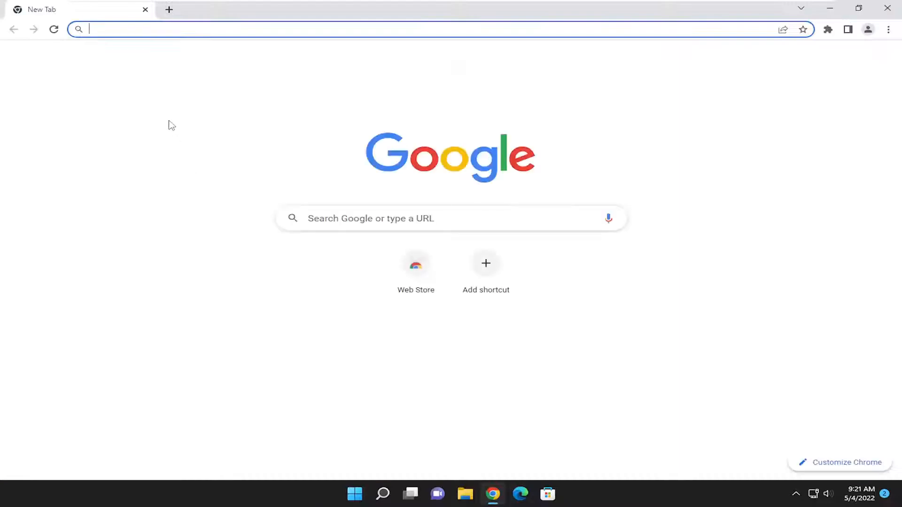
type("media")
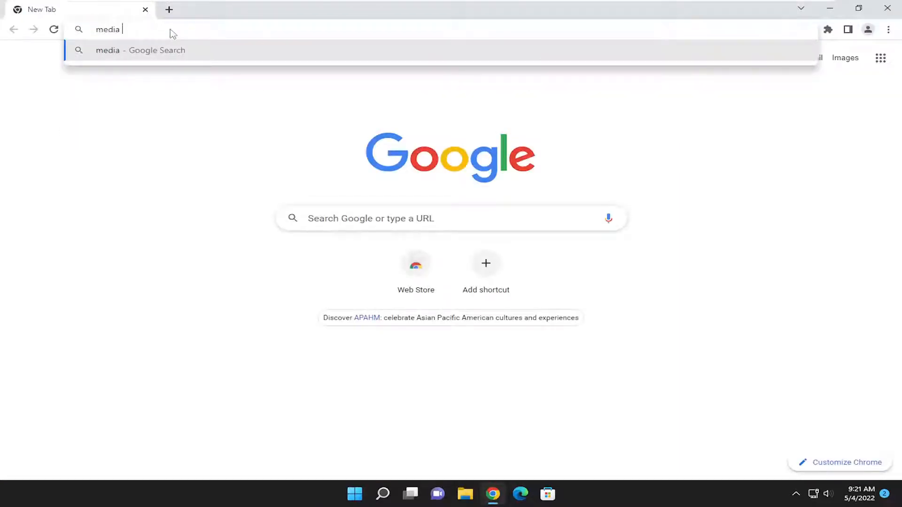
type("creation util")
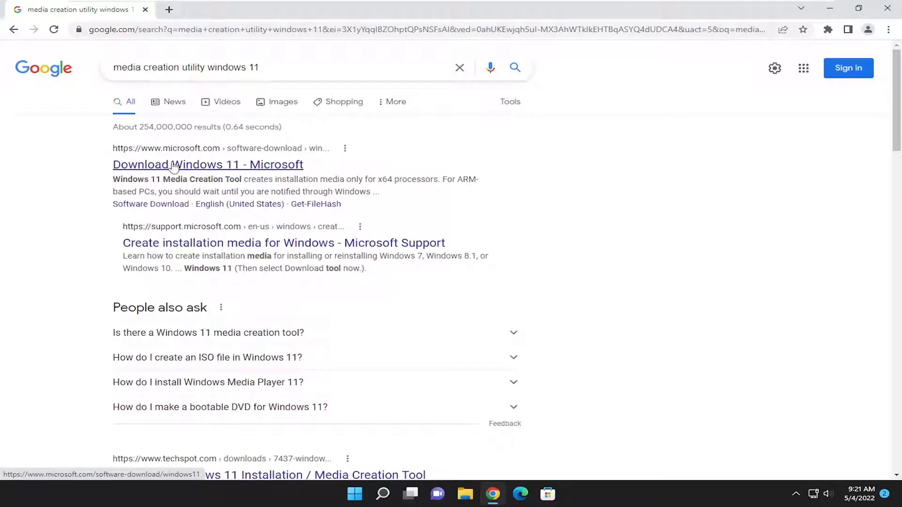
left_click(207, 164)
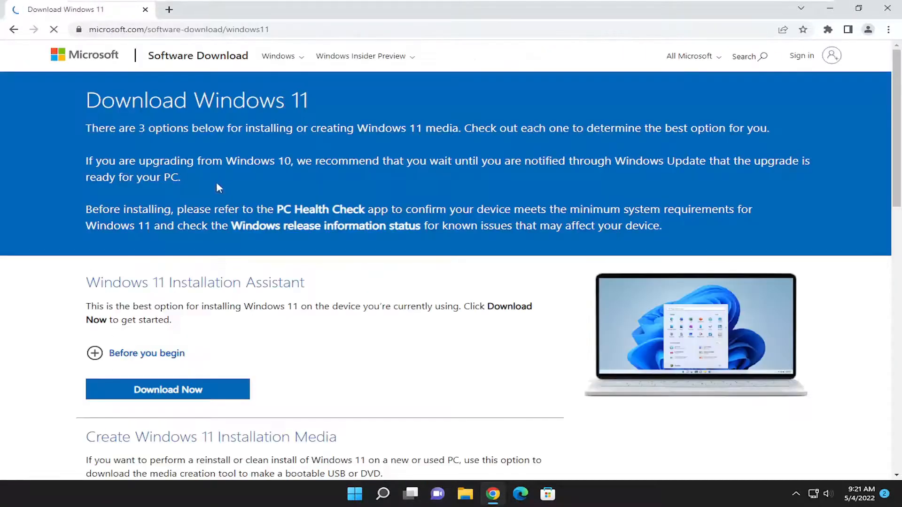
Download Now under Create Windows 11 Installation Media and run the downloaded file.
scroll("down", 3)
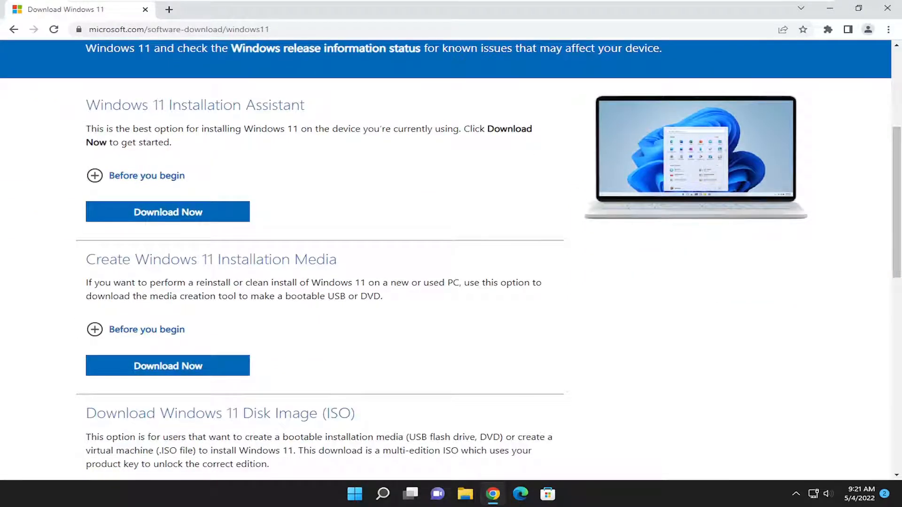
left_click(167, 366)
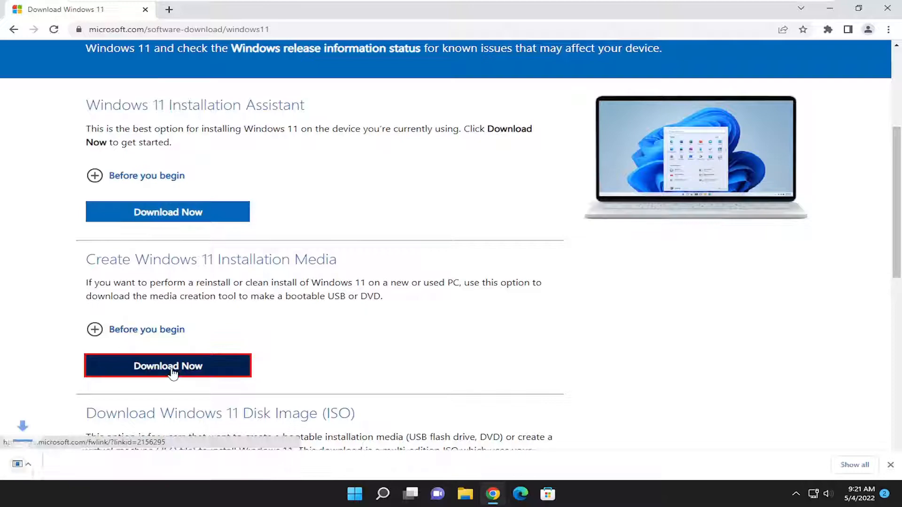
left_click(167, 366)
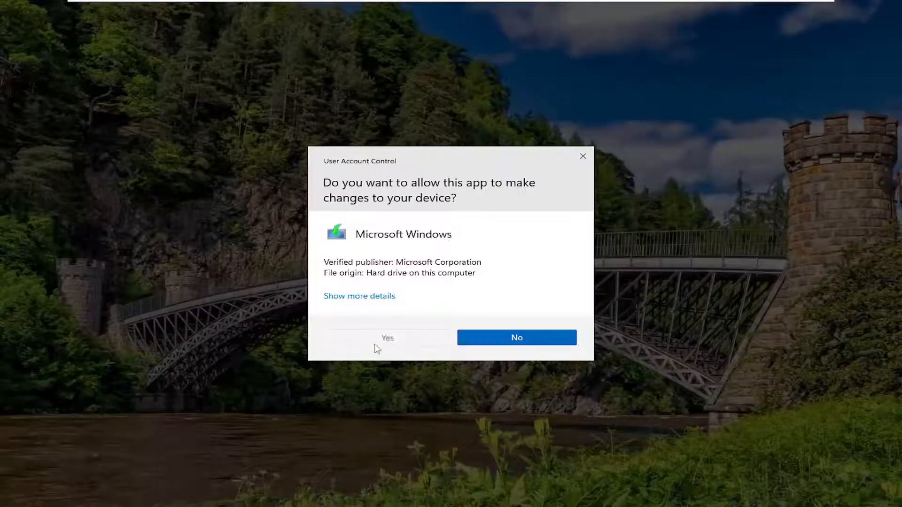
Allow the setup tool through User Account Control and accept the license terms.
left_click(387, 338)
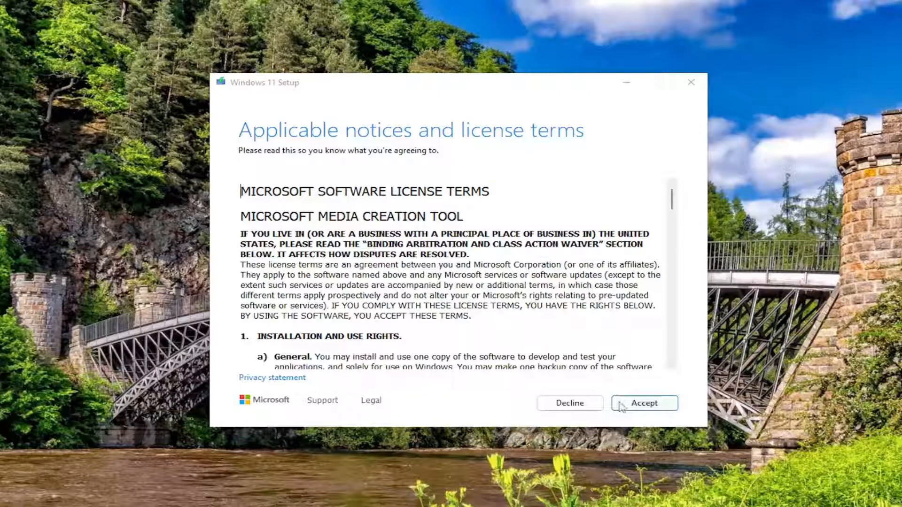
left_click(644, 402)
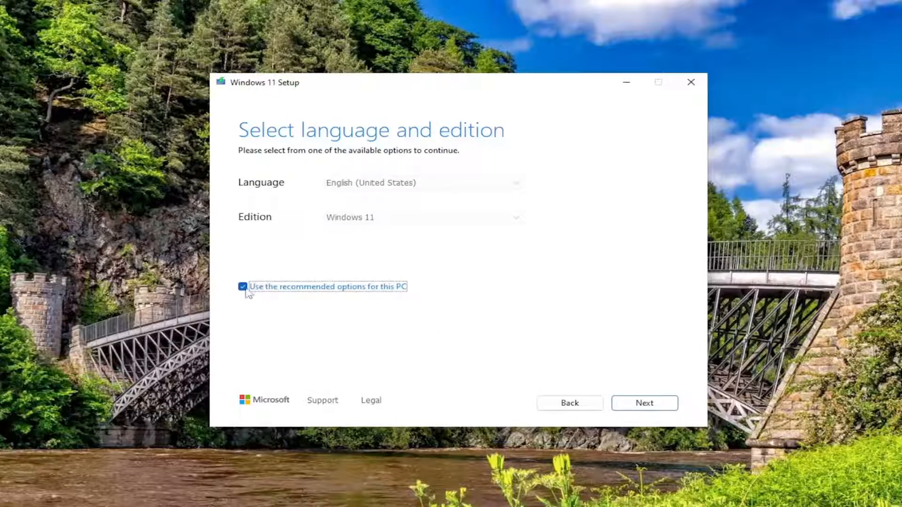
Uncheck the recommended options, keep English (United States) and Windows 11, and continue with Next.
left_click(242, 287)
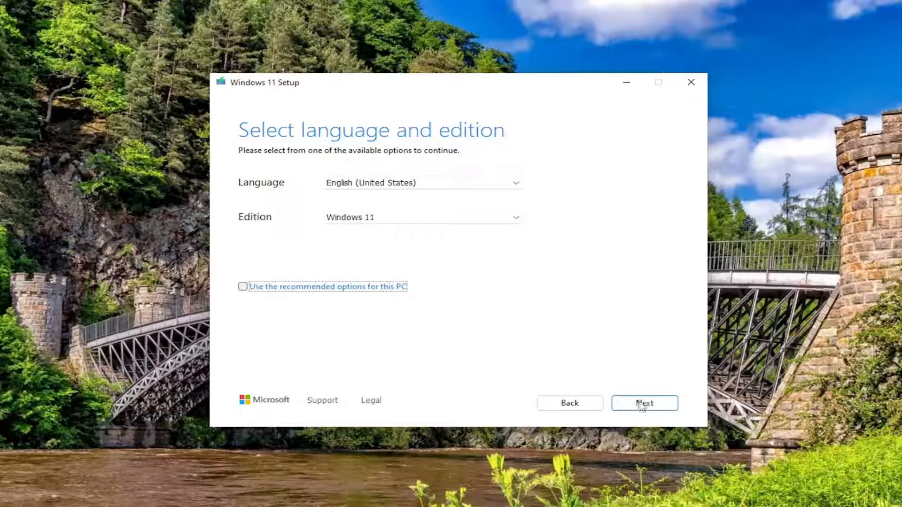
left_click(644, 403)
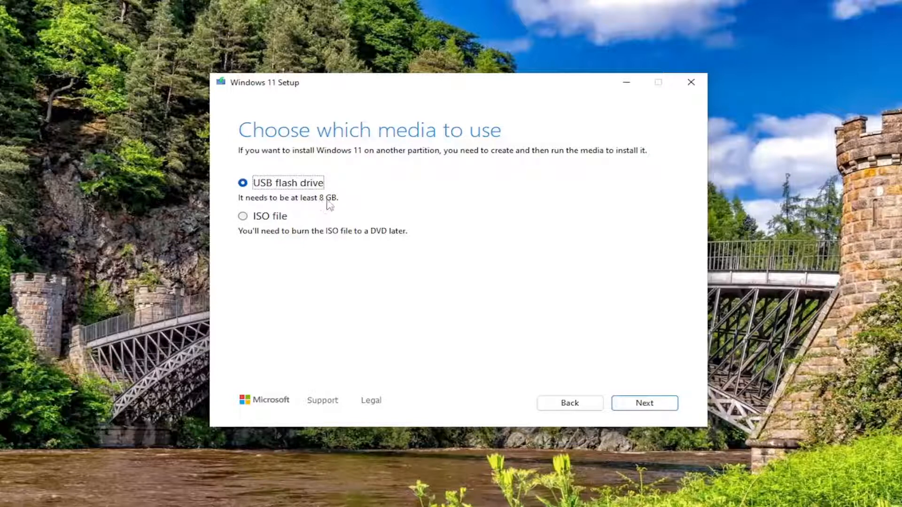
mouse_move(384, 240)
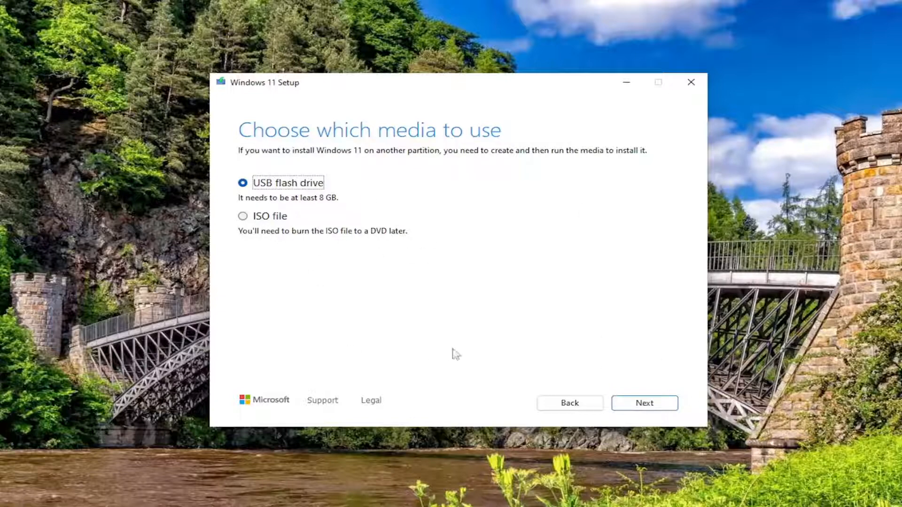
mouse_move(412, 291)
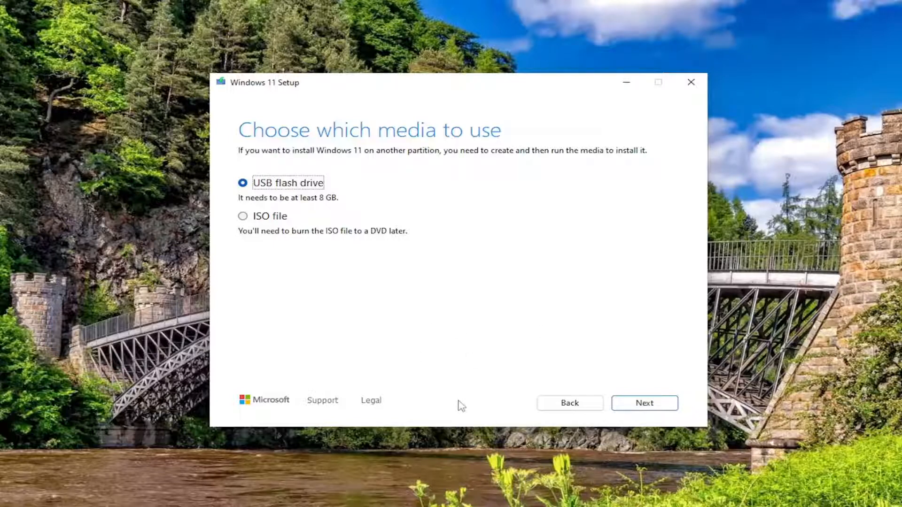
mouse_move(191, 435)
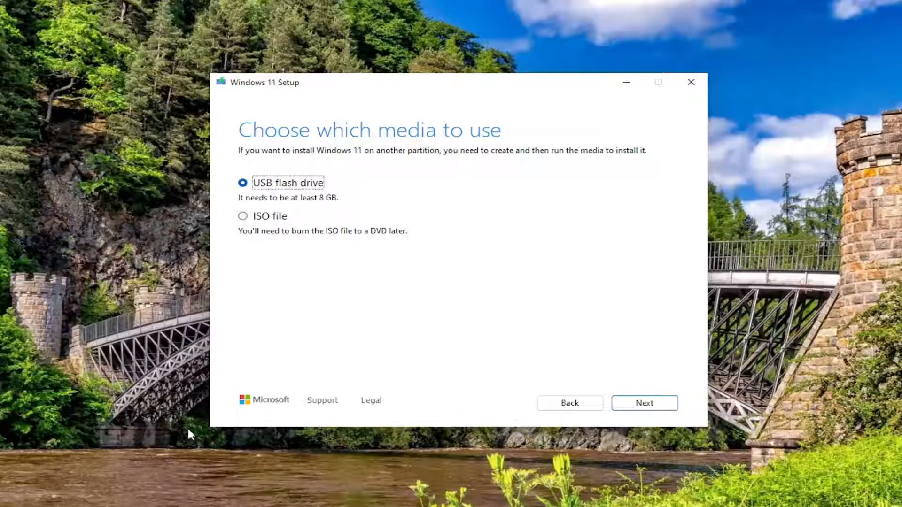
mouse_move(264, 362)
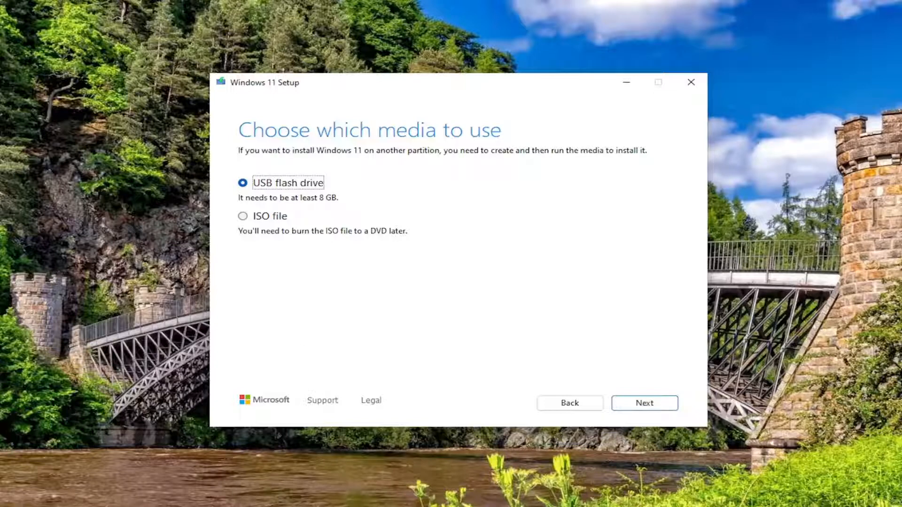
mouse_move(791, 118)
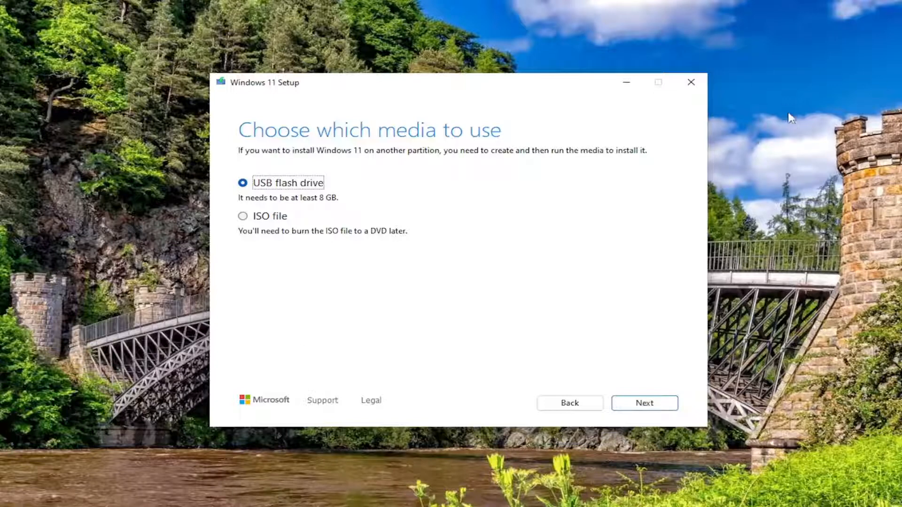
mouse_move(691, 82)
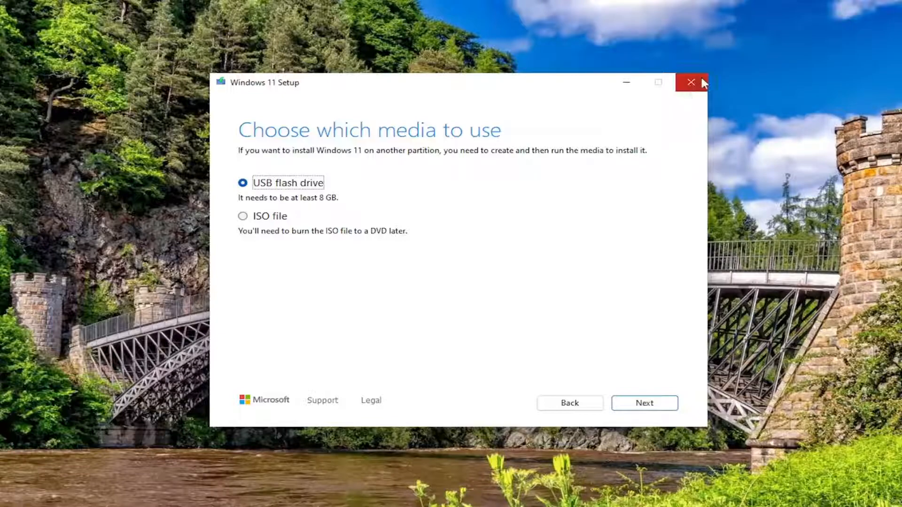
Quit setup from the media choice page via the X button and confirm Yes.
left_click(691, 83)
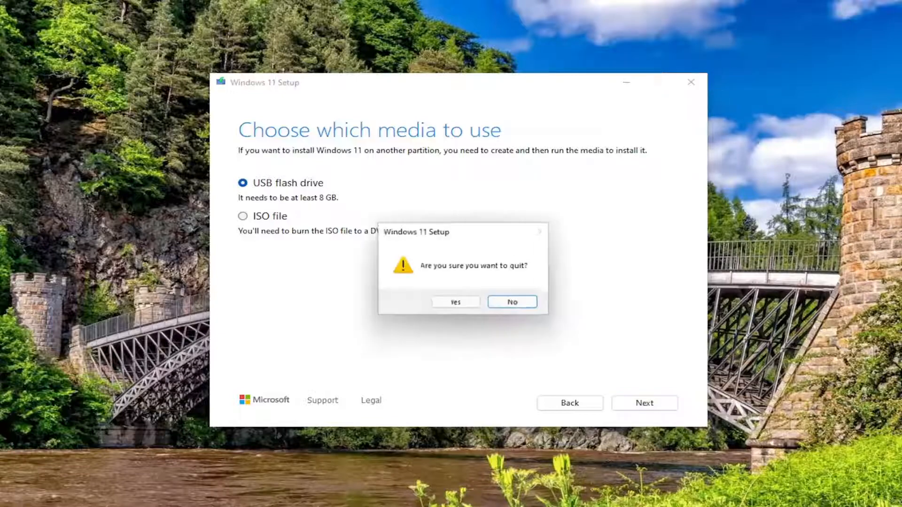
left_click(455, 302)
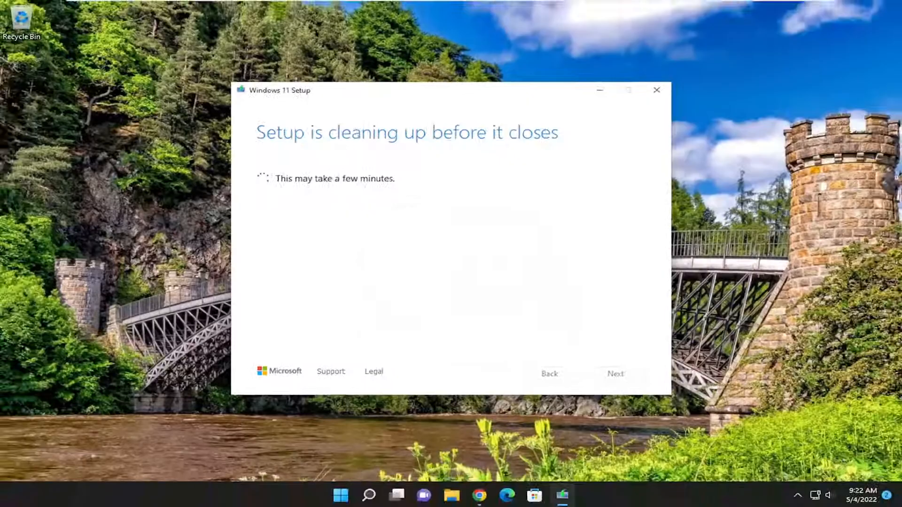